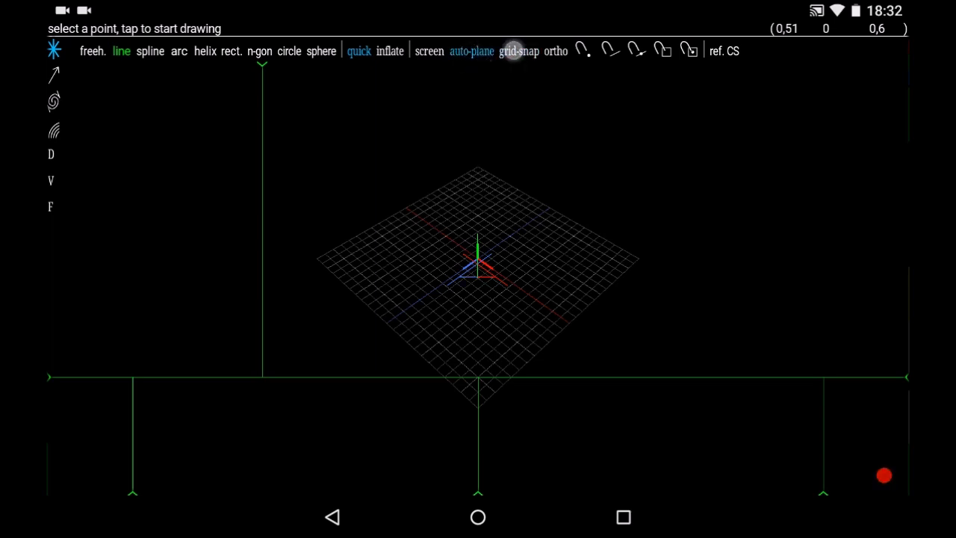
Step: Switch the active creation tool from lines to spheres in the top toolbar
{"action": "left_click", "coordinate": [518, 51]}
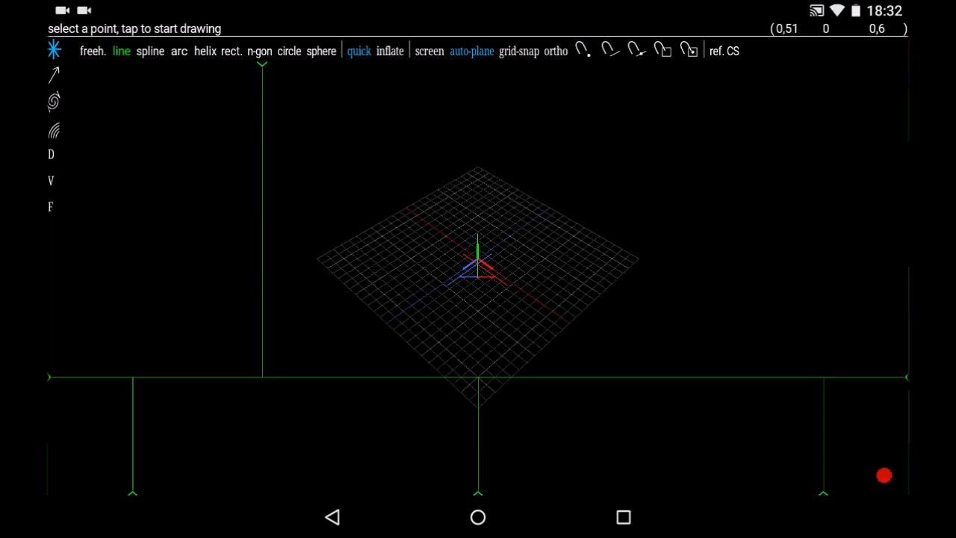
{"action": "left_click", "coordinate": [322, 50]}
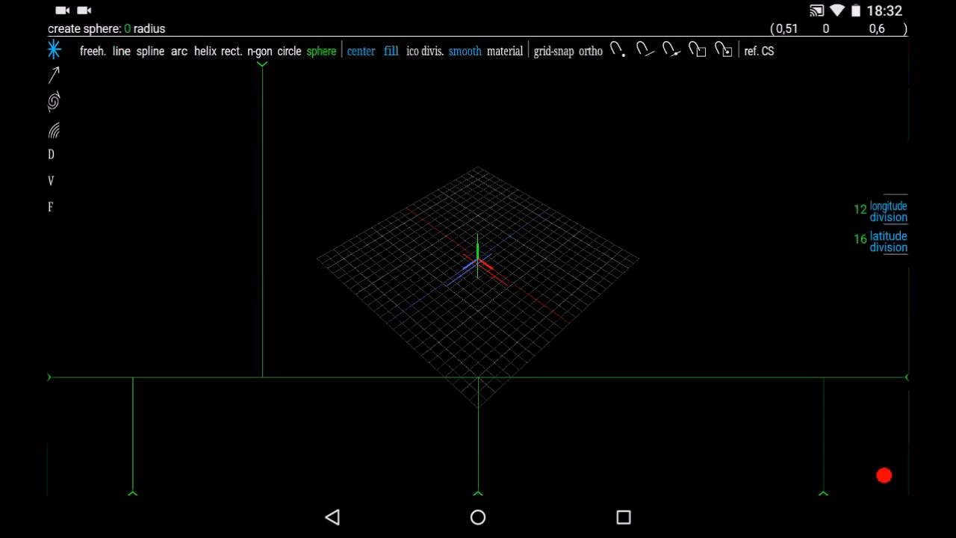
{"action": "left_click", "coordinate": [505, 51]}
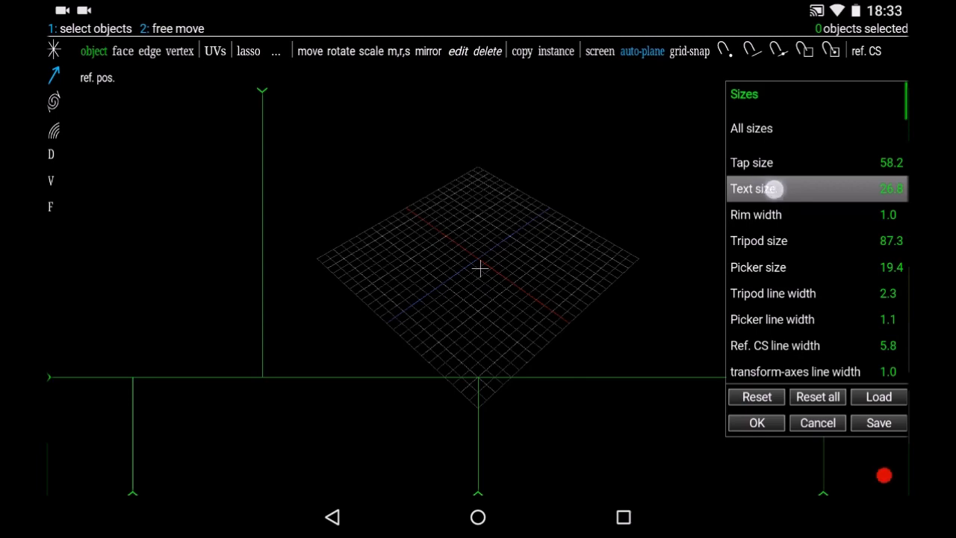
Step: Raise the text size to 44.5, with tap size at 97.8
{"action": "left_click_drag", "start_coordinate": [777, 188], "coordinate": [881, 192]}
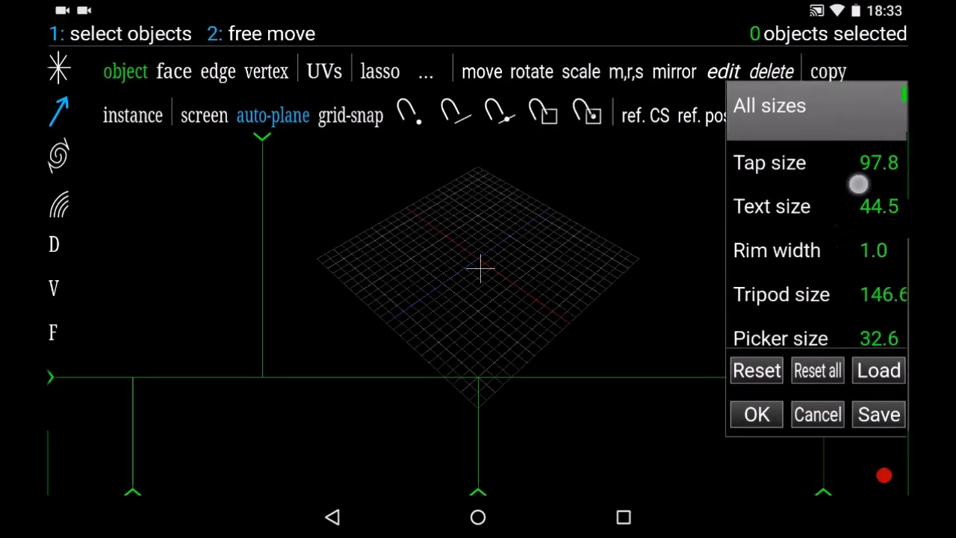
Step: Scroll the sizes list down to the line, edge and vertex size settings
{"action": "scroll", "scroll_direction": "down", "scroll_amount": 3}
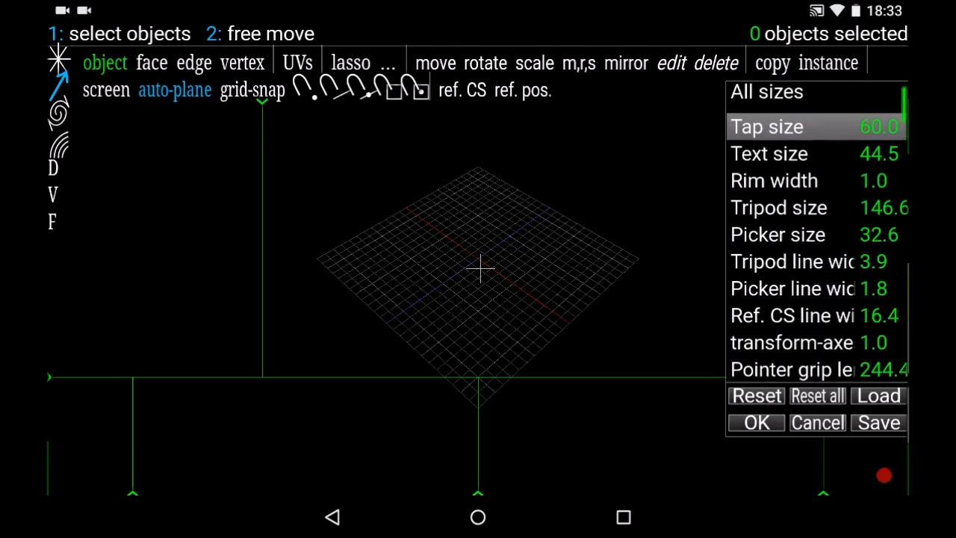
{"action": "scroll", "scroll_direction": "down", "scroll_amount": 3}
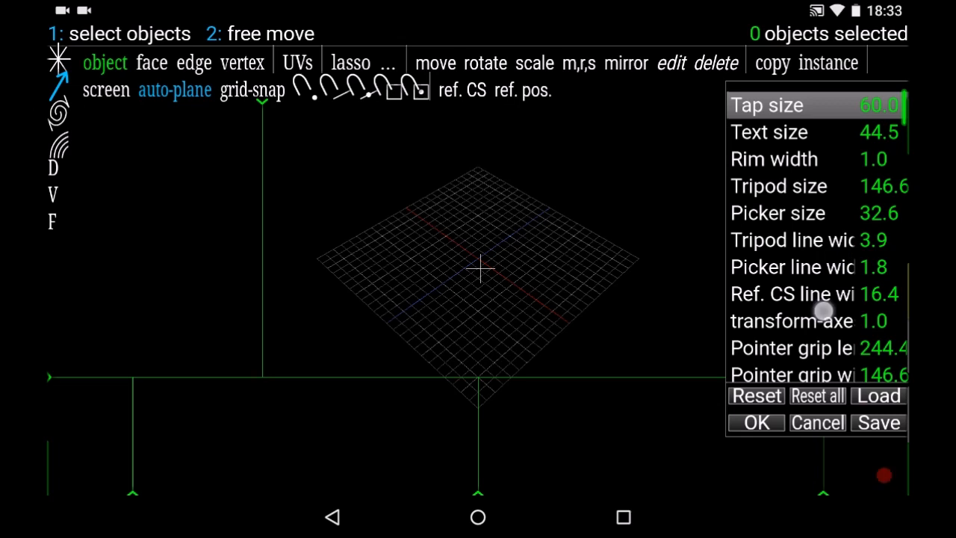
{"action": "scroll", "scroll_direction": "down", "scroll_amount": 3}
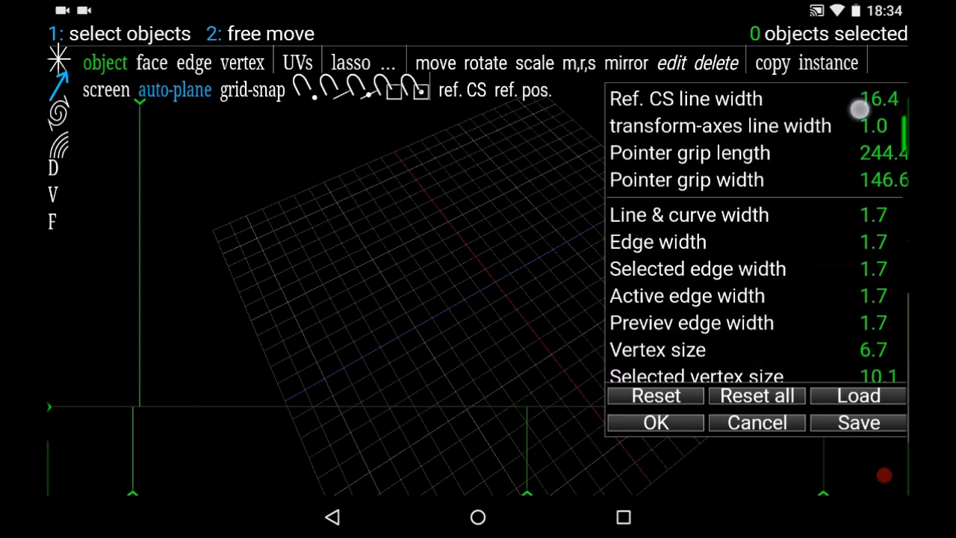
Step: Scroll the preferences down to the Input section with frame touch areas and touch move factor
{"action": "scroll", "scroll_direction": "down", "scroll_amount": 3}
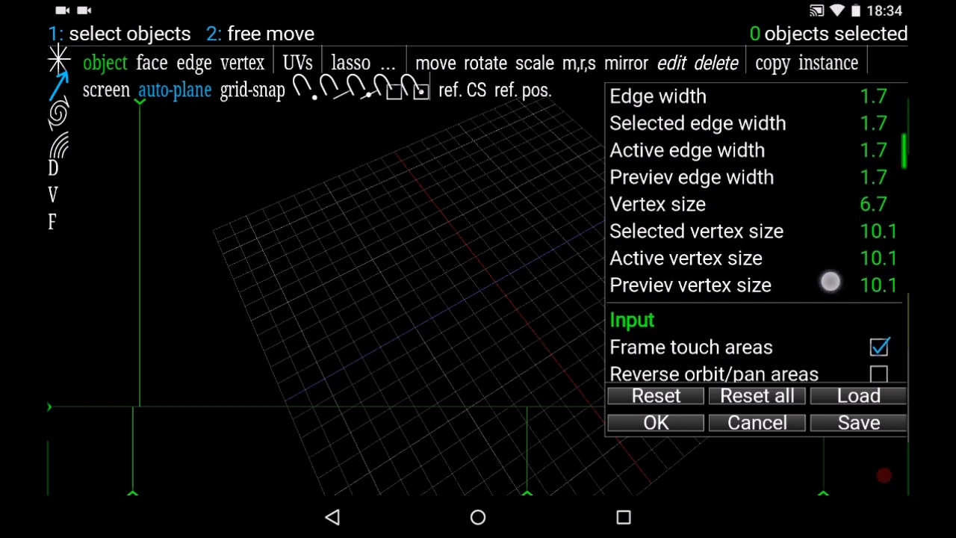
{"action": "scroll", "scroll_direction": "down", "scroll_amount": 3}
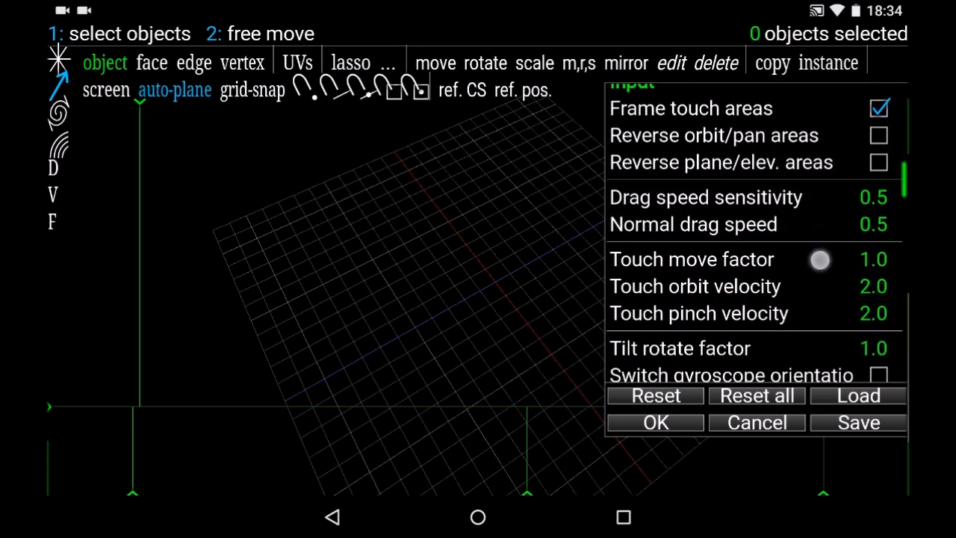
{"action": "scroll", "scroll_direction": "down", "scroll_amount": 3}
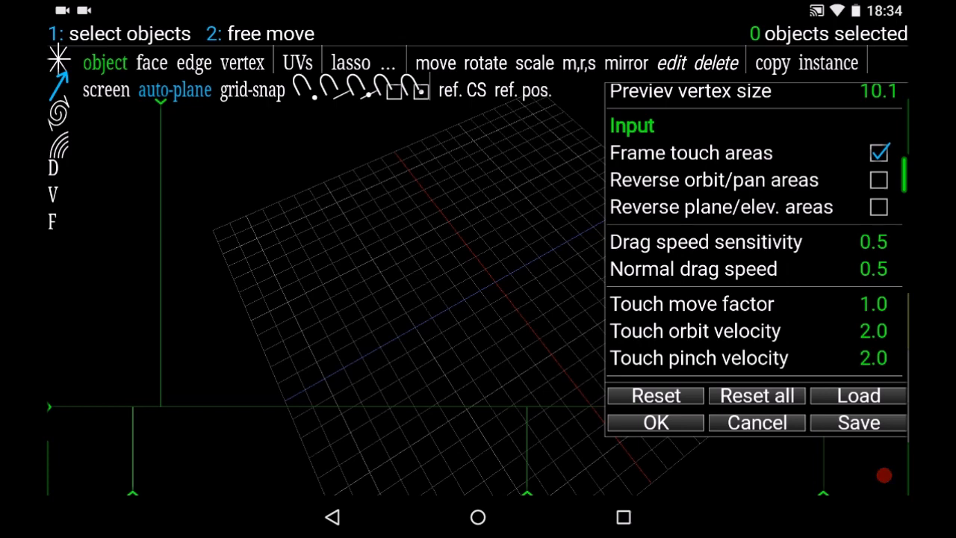
Step: Switch Frame touch areas off, back on, and off again, leaving it disabled
{"action": "left_click", "coordinate": [690, 152]}
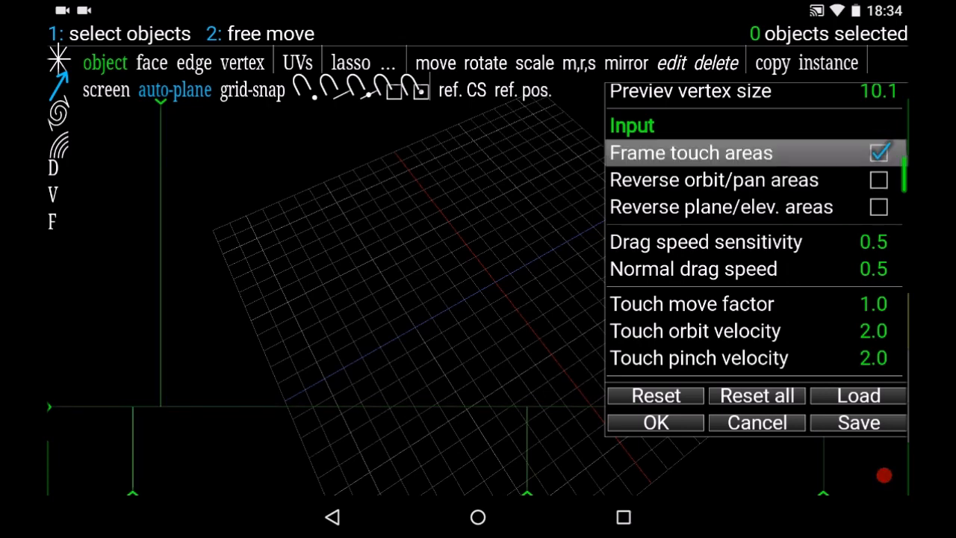
{"action": "left_click", "coordinate": [878, 152]}
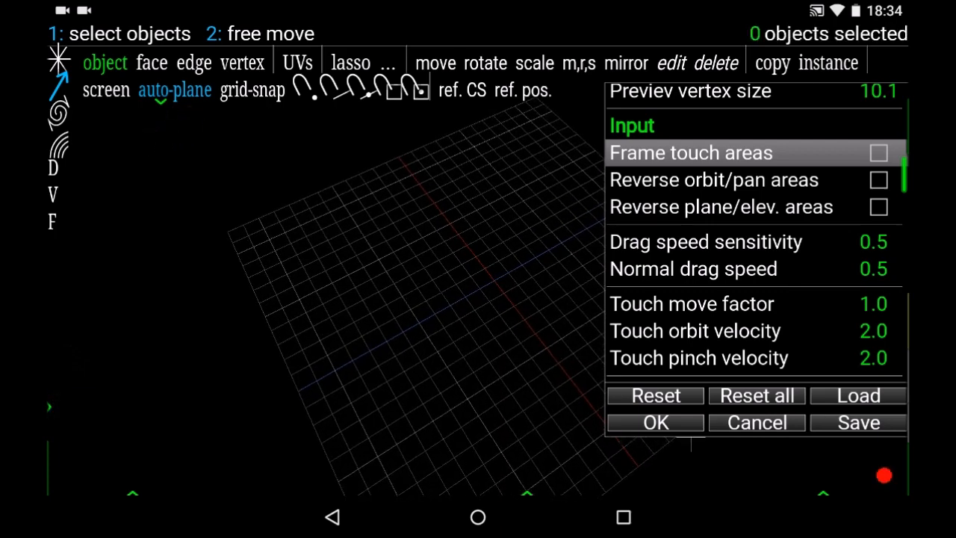
{"action": "left_click", "coordinate": [878, 152]}
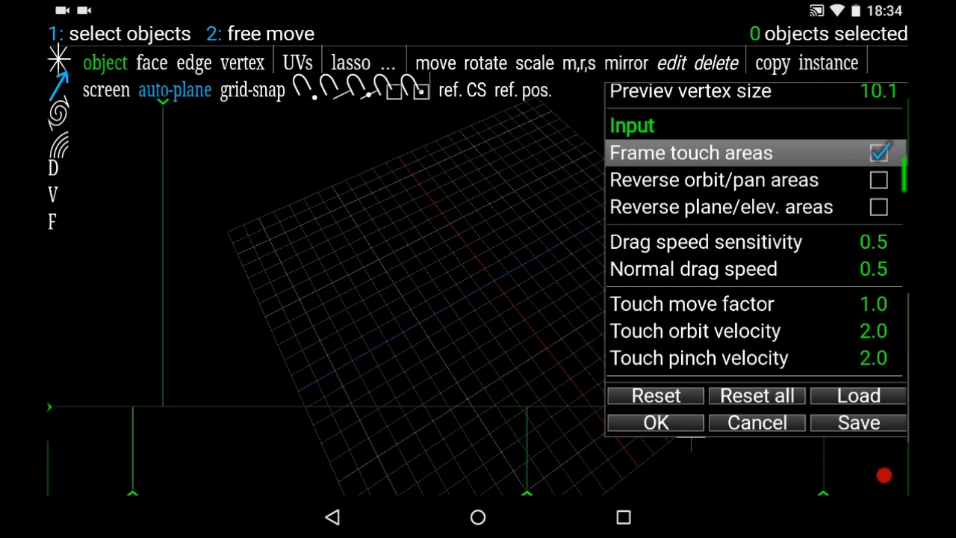
{"action": "left_click", "coordinate": [879, 153]}
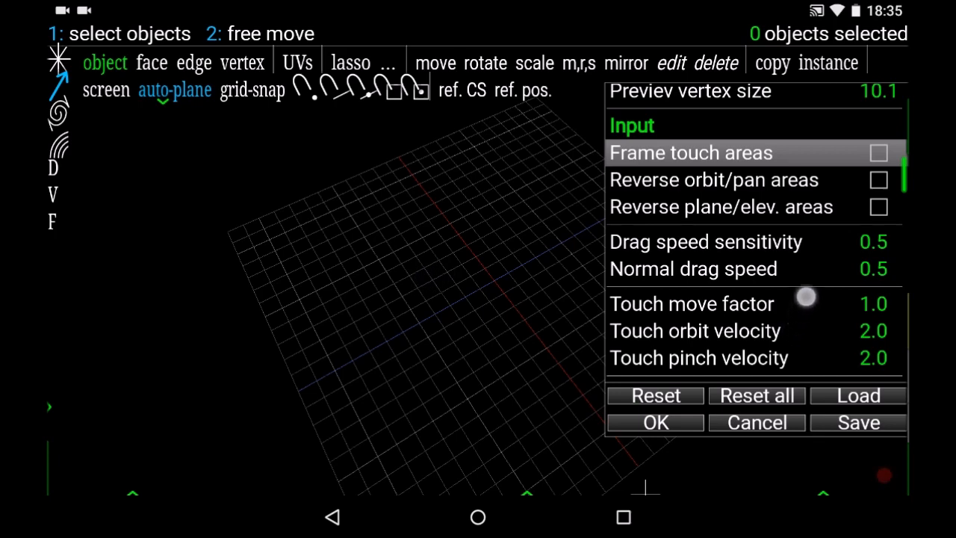
Step: Enable Hide Android status bar in the display options and continue to the viewport colors
{"action": "scroll", "scroll_direction": "down", "scroll_amount": 3}
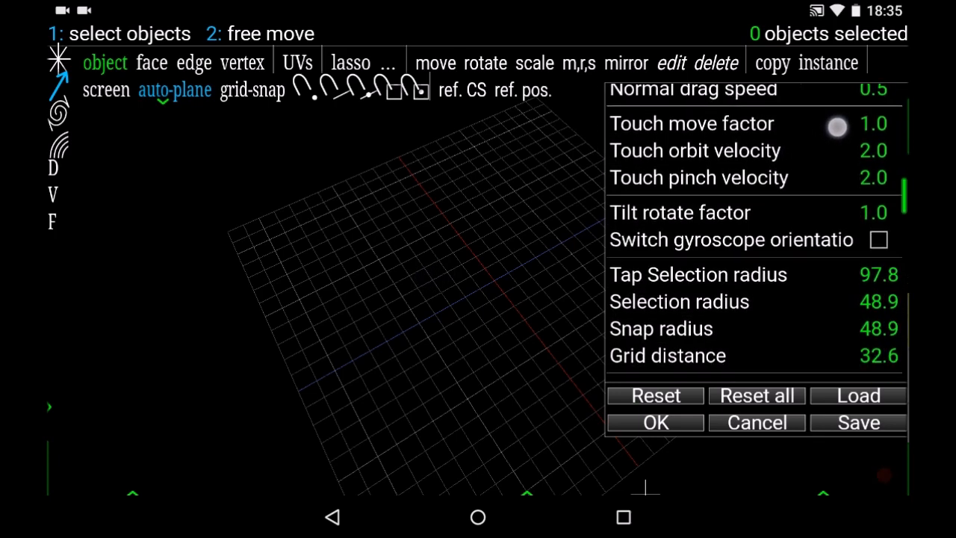
{"action": "scroll", "scroll_direction": "down", "scroll_amount": 3}
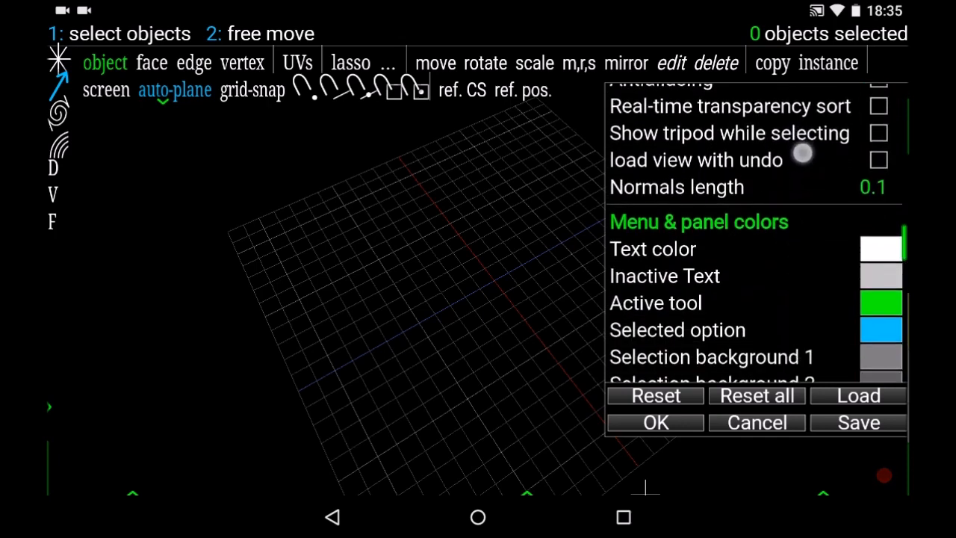
{"action": "scroll", "scroll_direction": "down", "scroll_amount": 3}
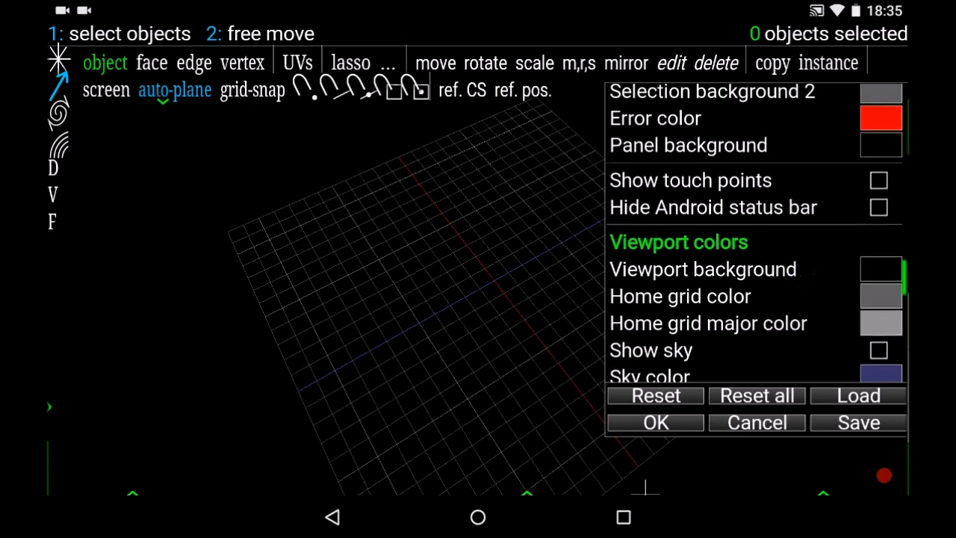
{"action": "left_click", "coordinate": [878, 206]}
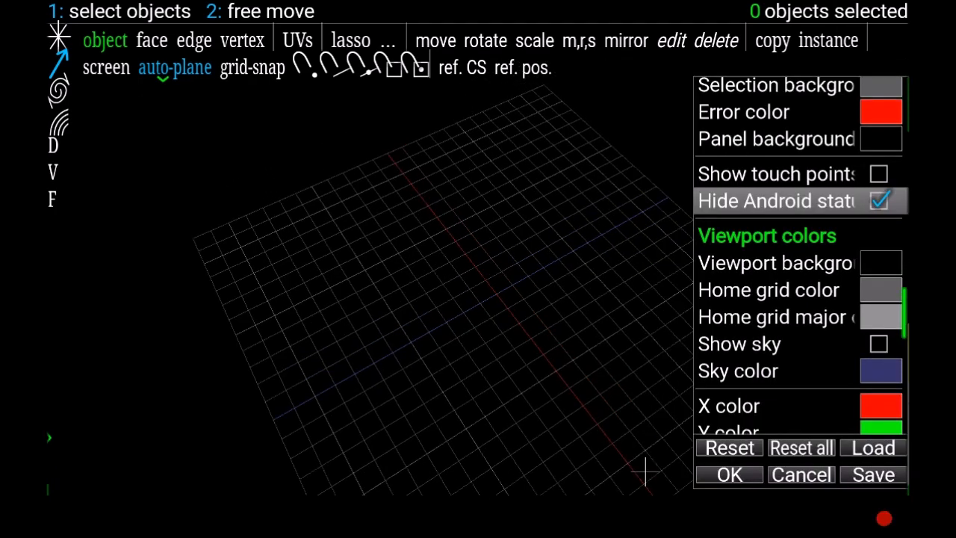
{"action": "left_click", "coordinate": [880, 200]}
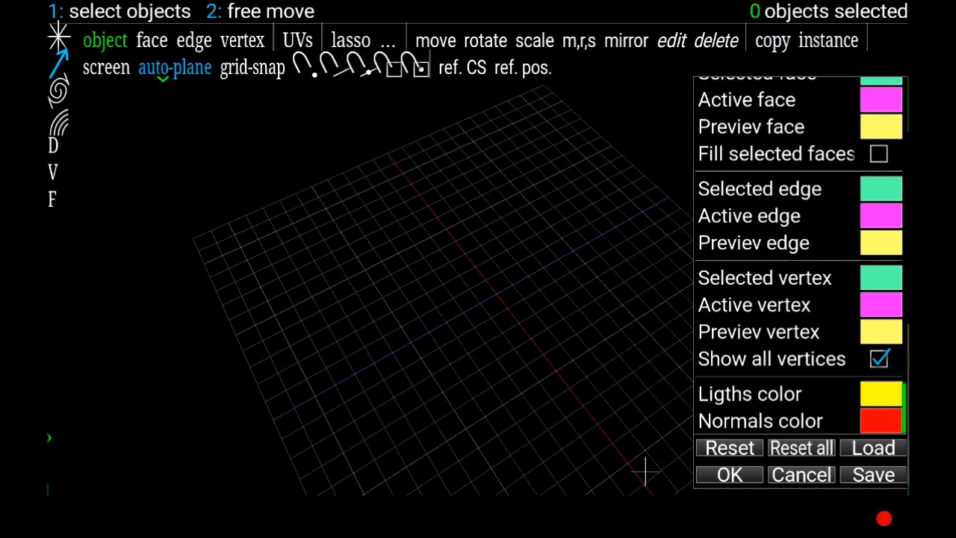
{"action": "left_click", "coordinate": [873, 475]}
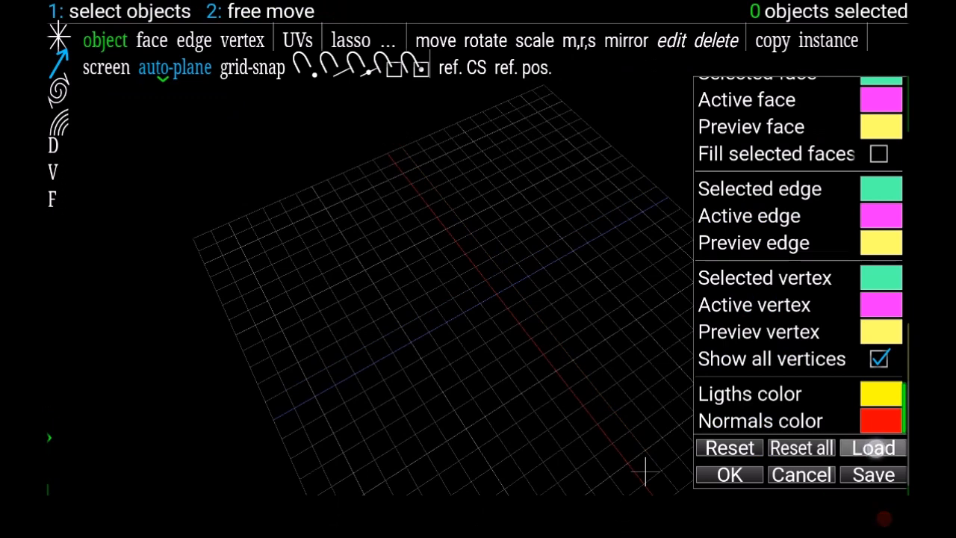
Step: Load from Documents > spacedraw > pref and sort its .spse preference files by date
{"action": "left_click", "coordinate": [873, 448]}
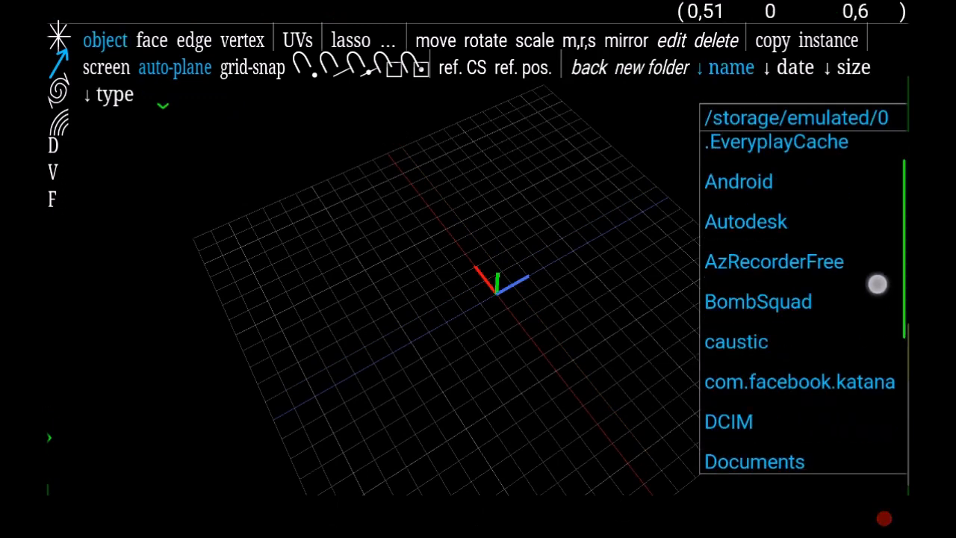
{"action": "left_click", "coordinate": [754, 460]}
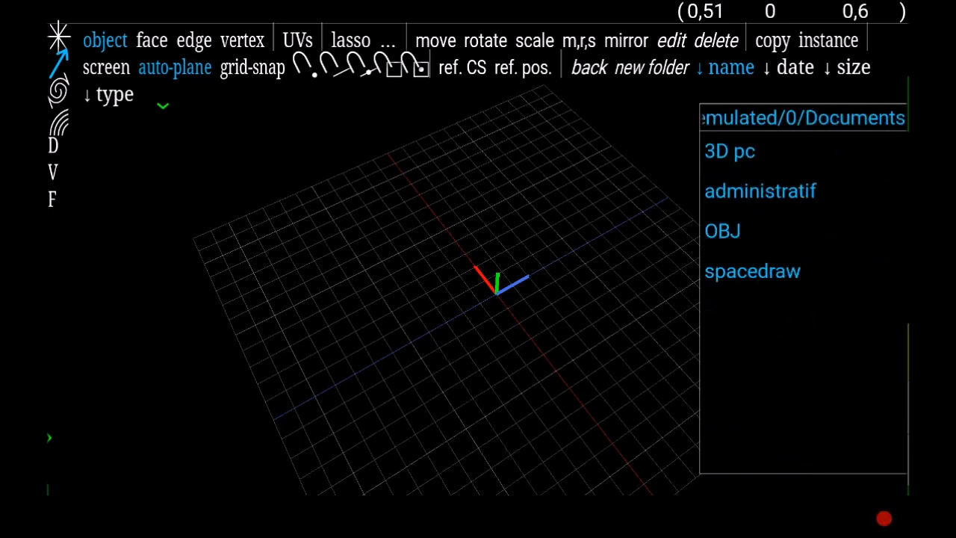
{"action": "left_click", "coordinate": [753, 271]}
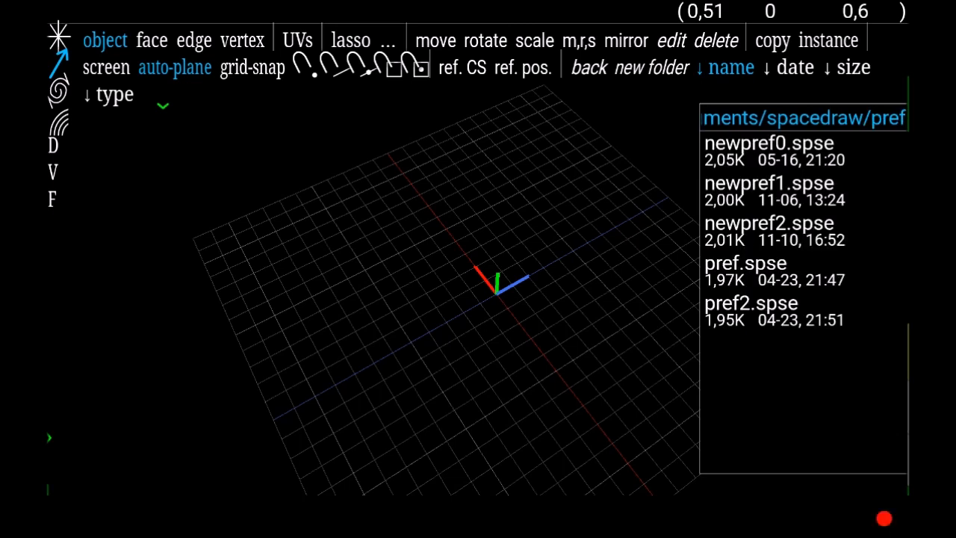
{"action": "left_click", "coordinate": [795, 67]}
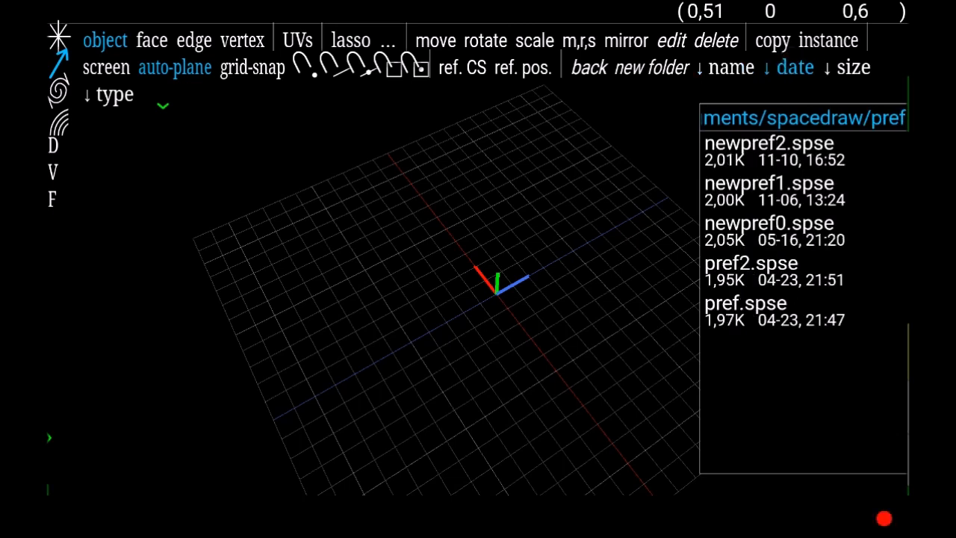